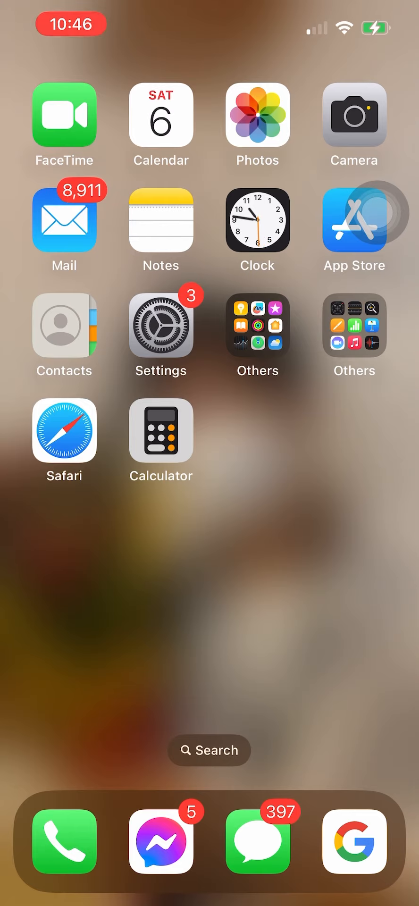
# Go from the home screen into Settings and reach the Display & Brightness page
pyautogui.click(160, 326)
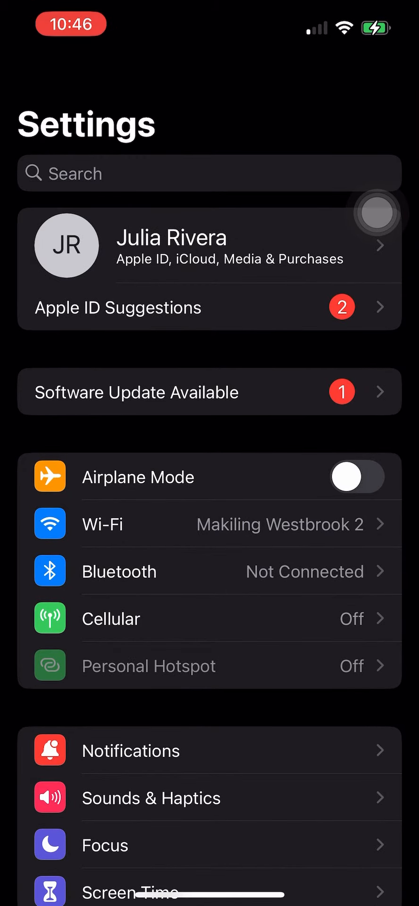
pyautogui.scroll(-3)
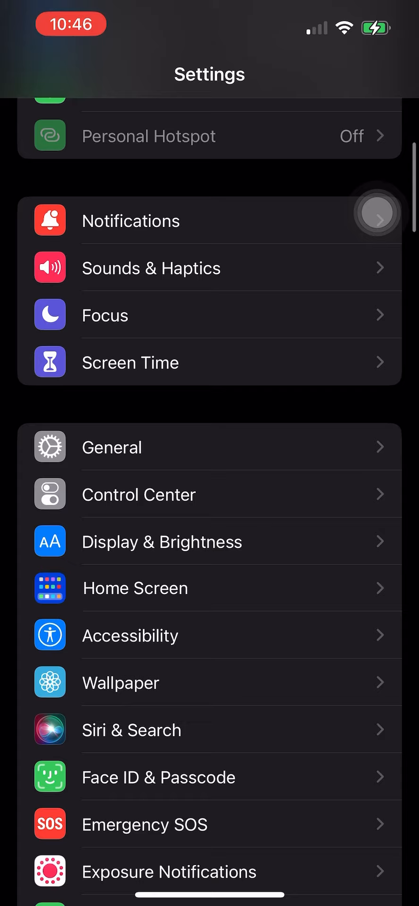
pyautogui.click(162, 541)
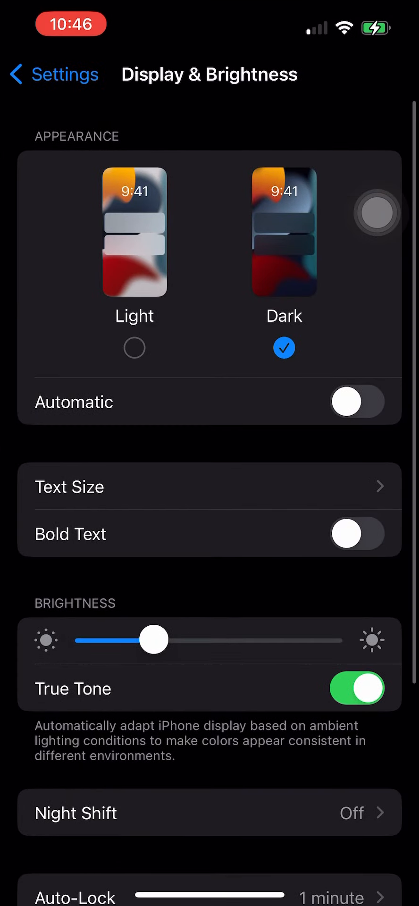
# Set Auto-Lock to Never so the screen stops turning off
pyautogui.scroll(-3)
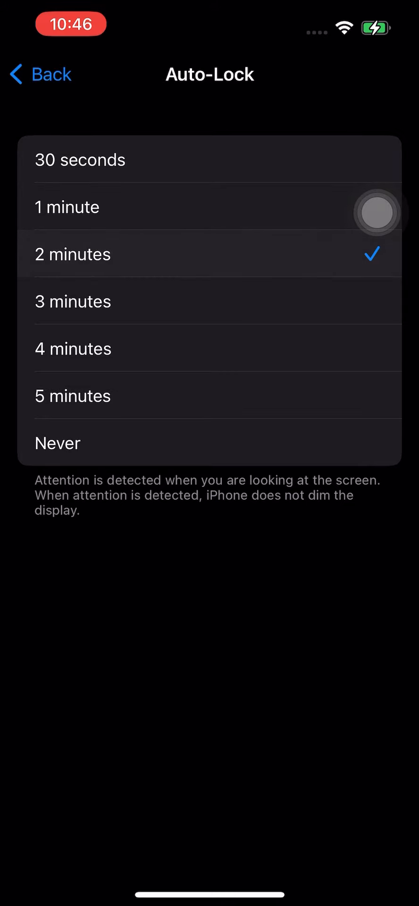
pyautogui.click(210, 443)
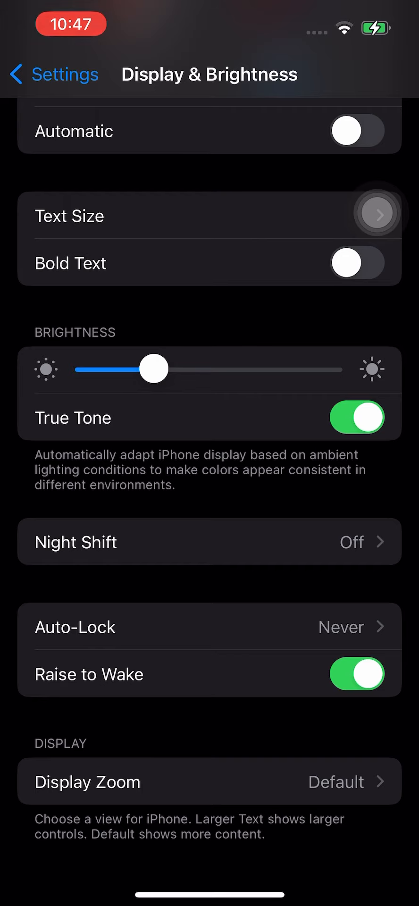
# Leave Display & Brightness and return to the main Settings list
pyautogui.click(357, 674)
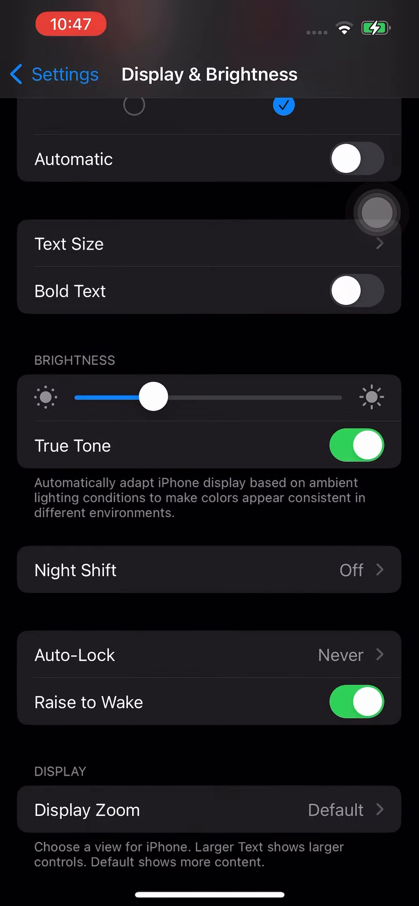
pyautogui.scroll(-3)
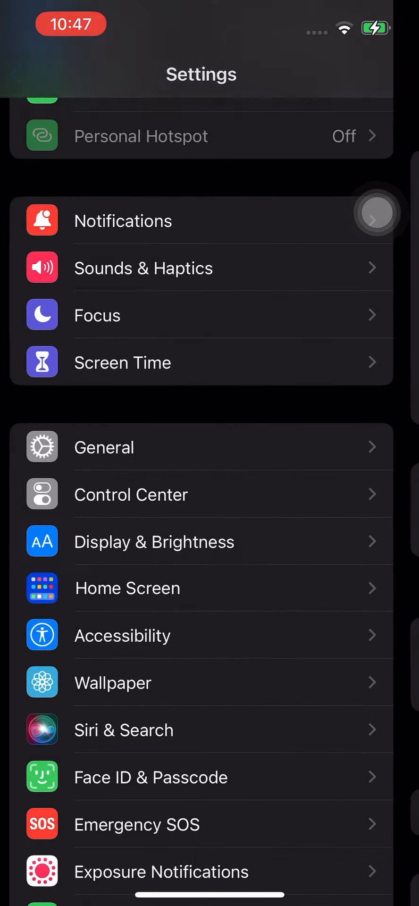
# Glance at Software Update, then reopen Display & Brightness to confirm Auto-Lock reads Never
pyautogui.scroll(-3)
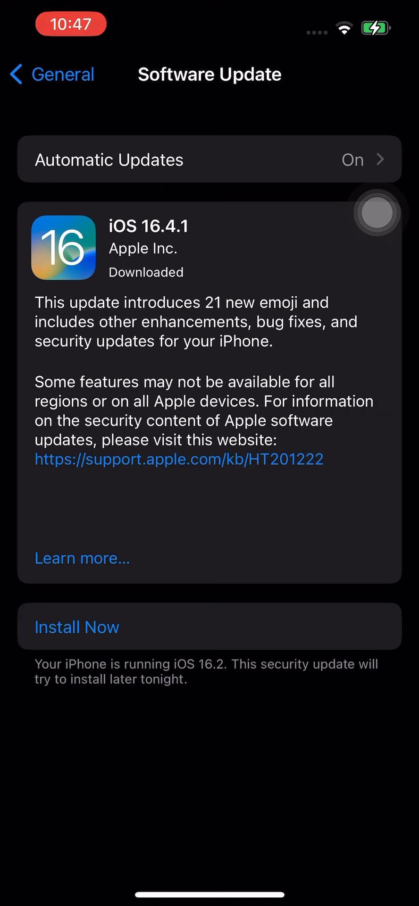
pyautogui.scroll(-3)
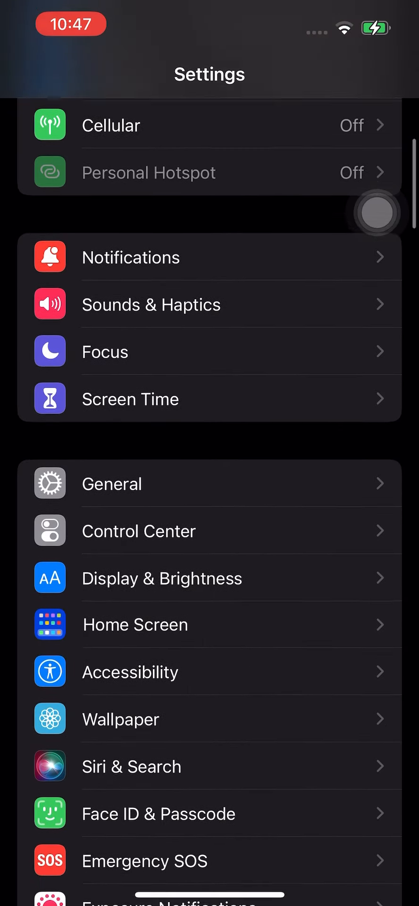
pyautogui.click(162, 578)
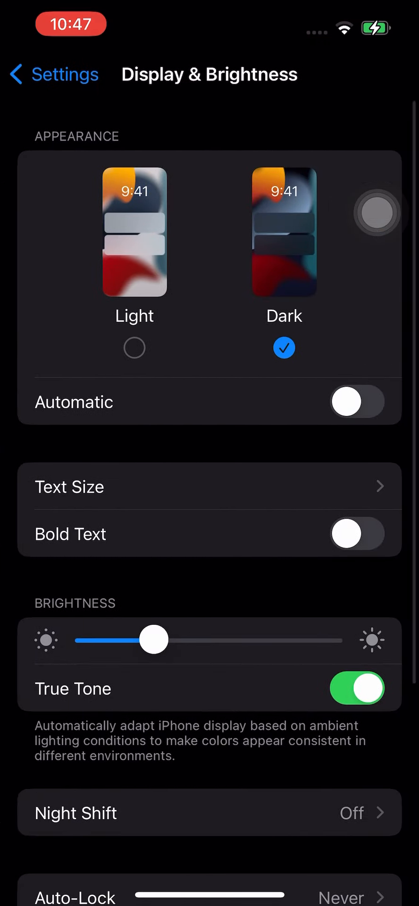